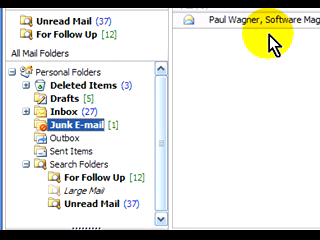
mouse_move(258, 210)
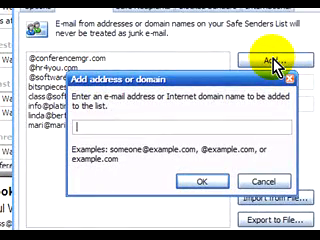
type("@softwaremagician.com")
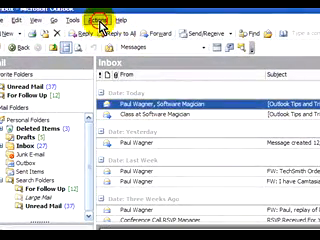
Step: Bring up the Actions menu to reach the Junk E-mail choices
left_click(100, 24)
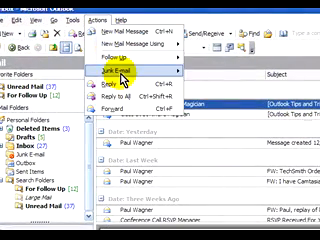